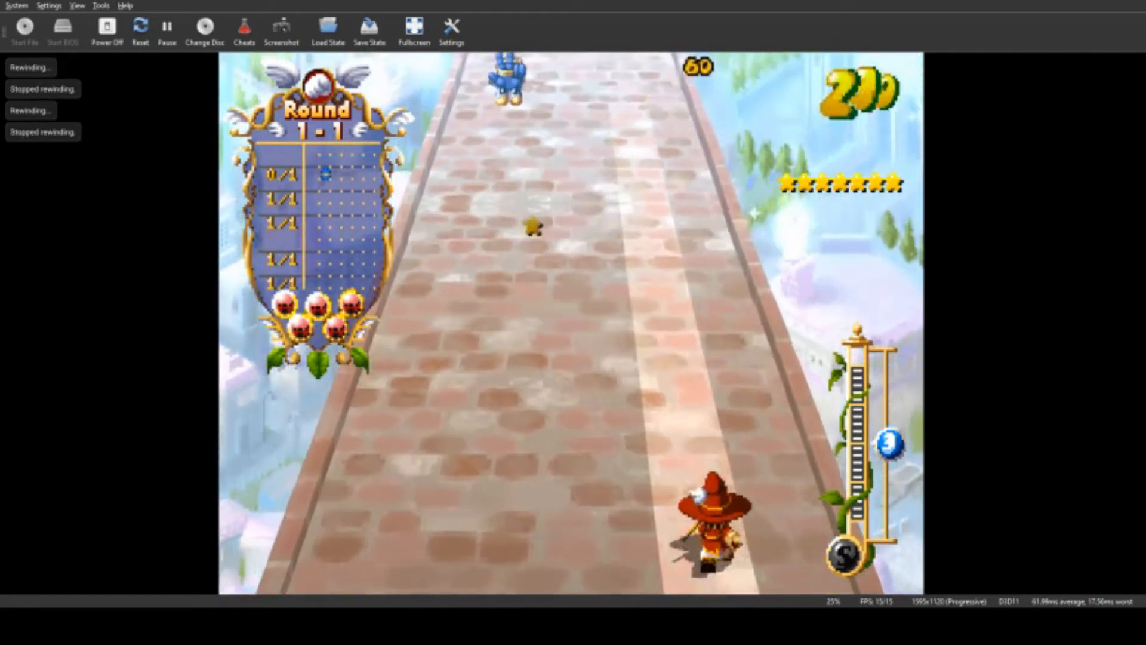
Step: Rewind Round 1-1 to an earlier moment and store a save state there
left_click(369, 29)
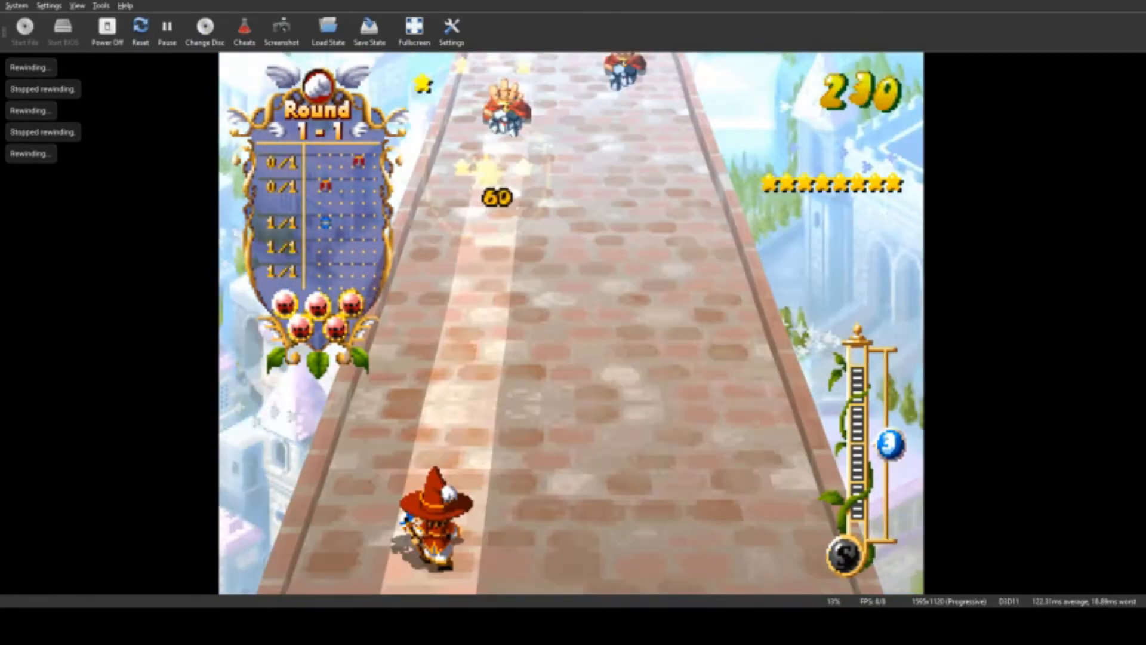
left_click(370, 28)
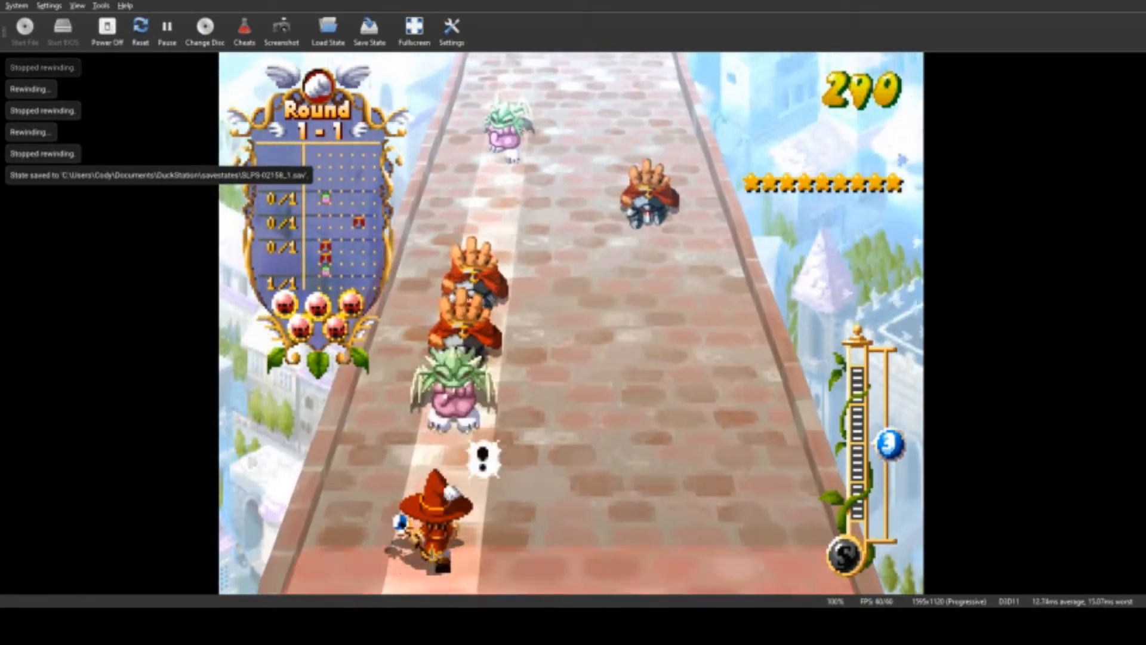
left_click(327, 29)
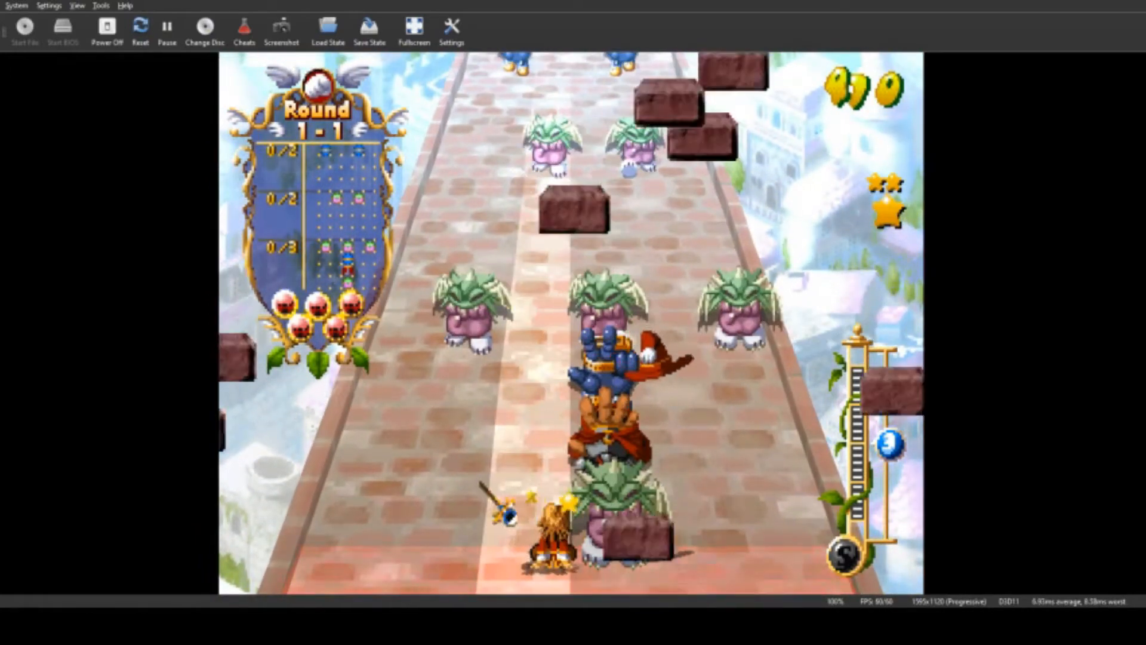
Step: Reload the saved state after a mistake, rewind, and clear Round 1-1 into Round 1-2
left_click(327, 29)
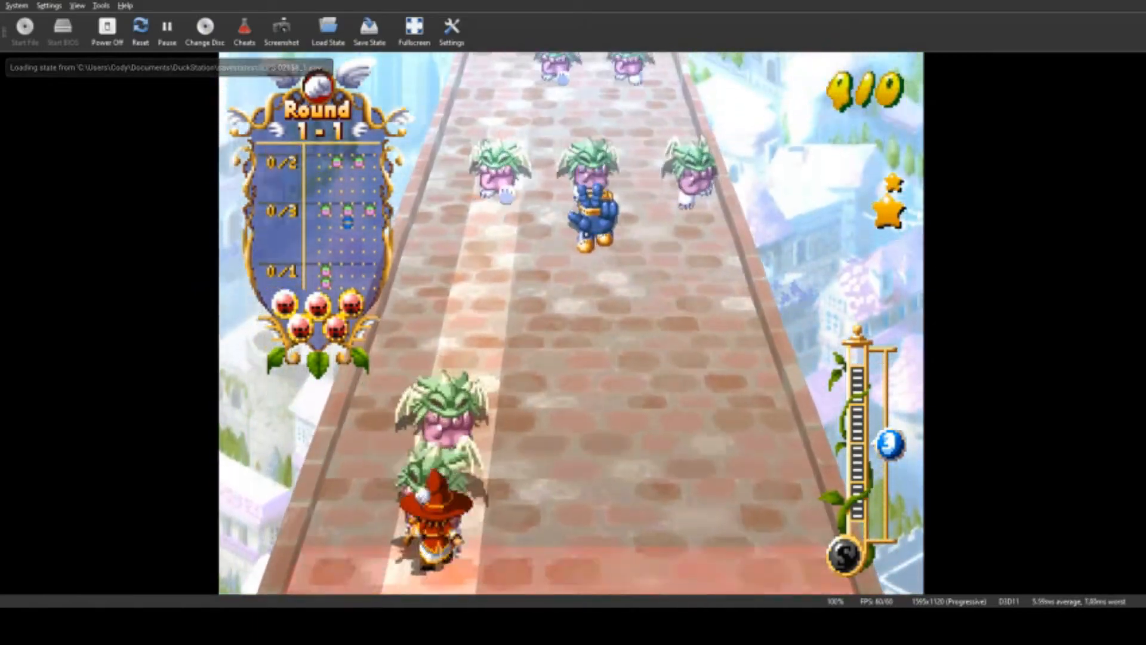
left_click(327, 28)
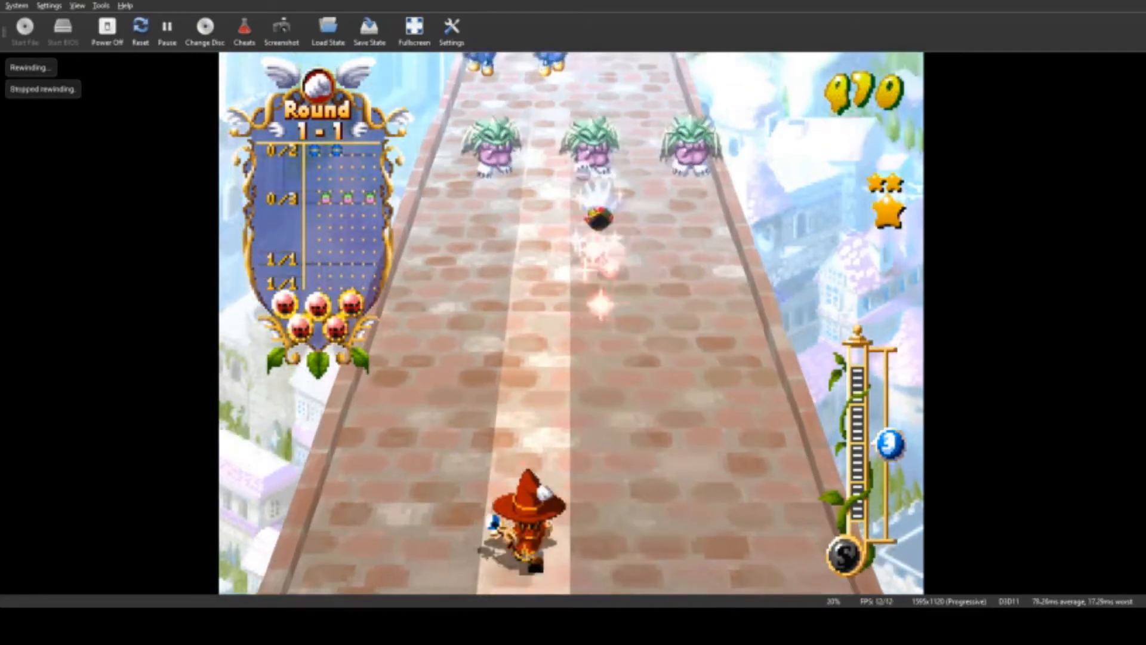
left_click(369, 29)
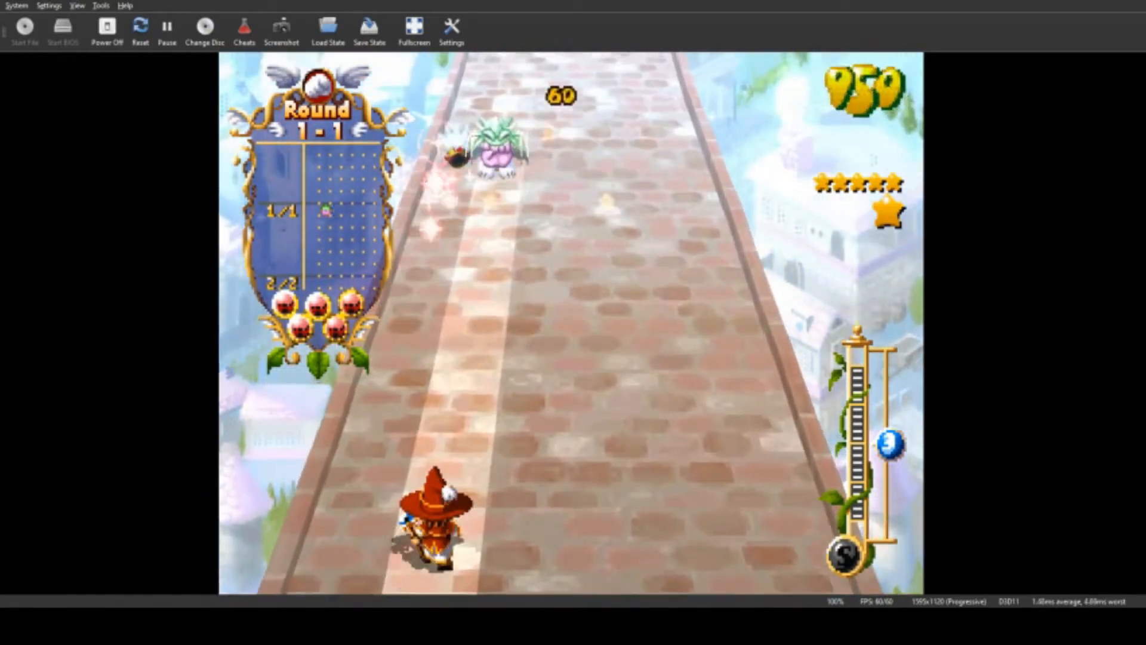
left_click(370, 30)
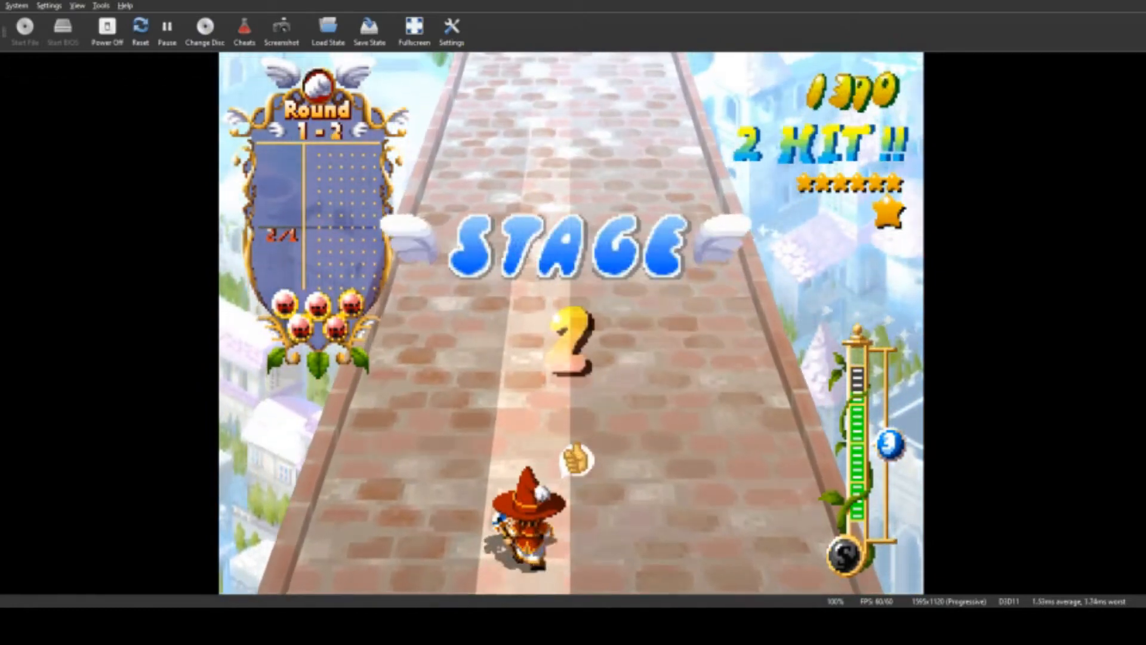
left_click(370, 29)
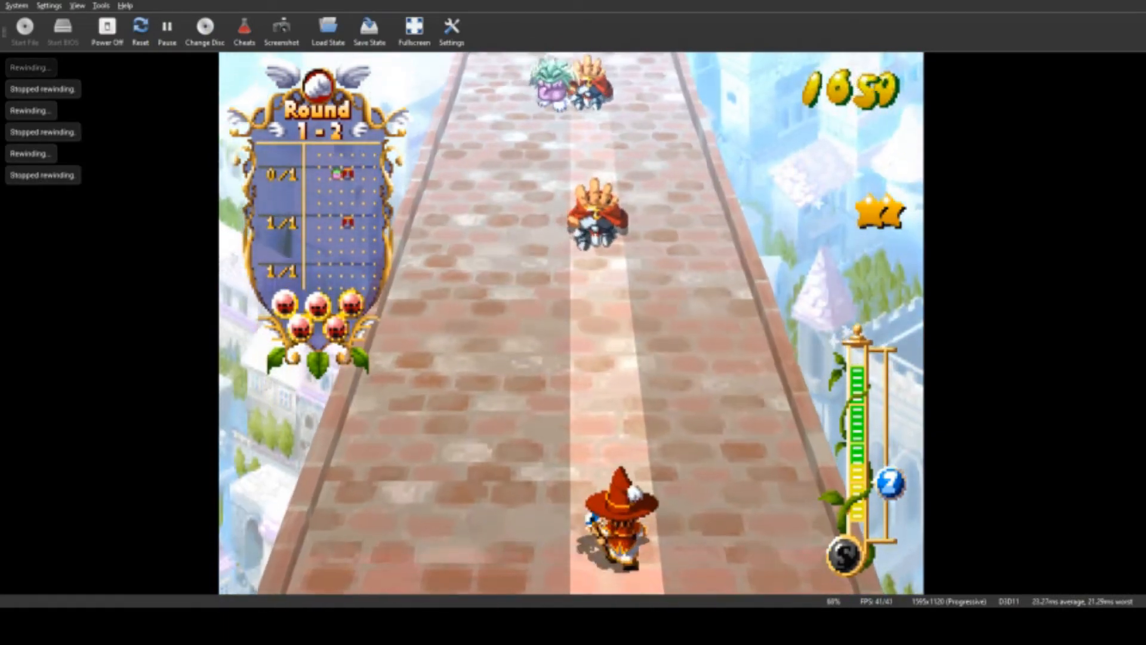
Step: Rewind during Round 1-2, then load the saved point with the score at 1869
left_click(369, 29)
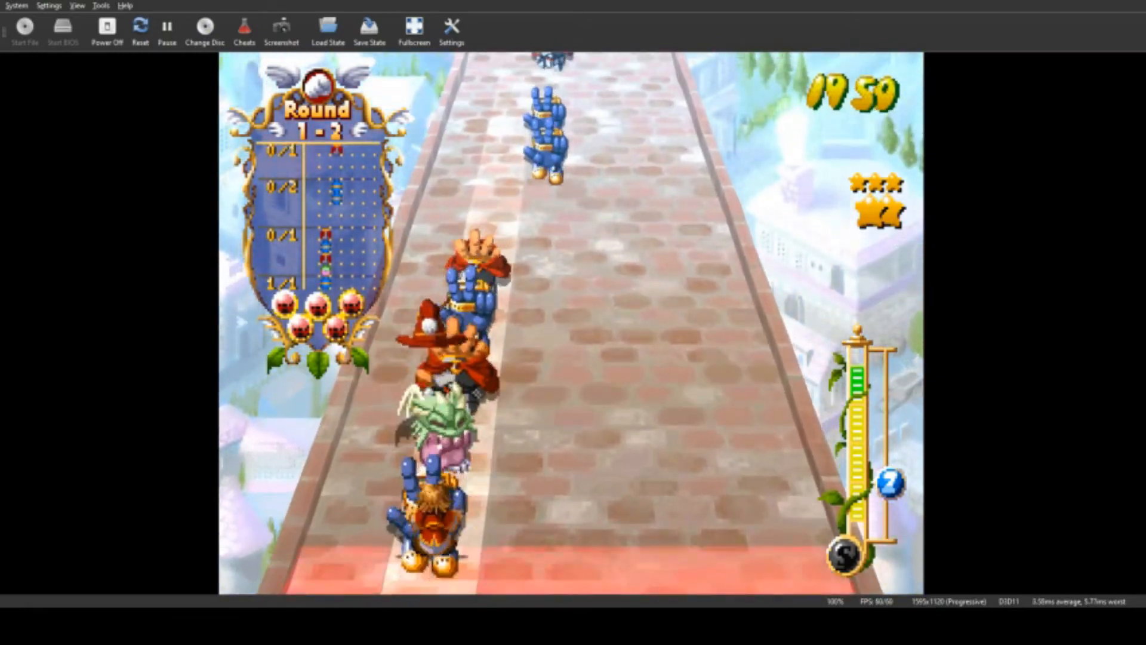
left_click(327, 29)
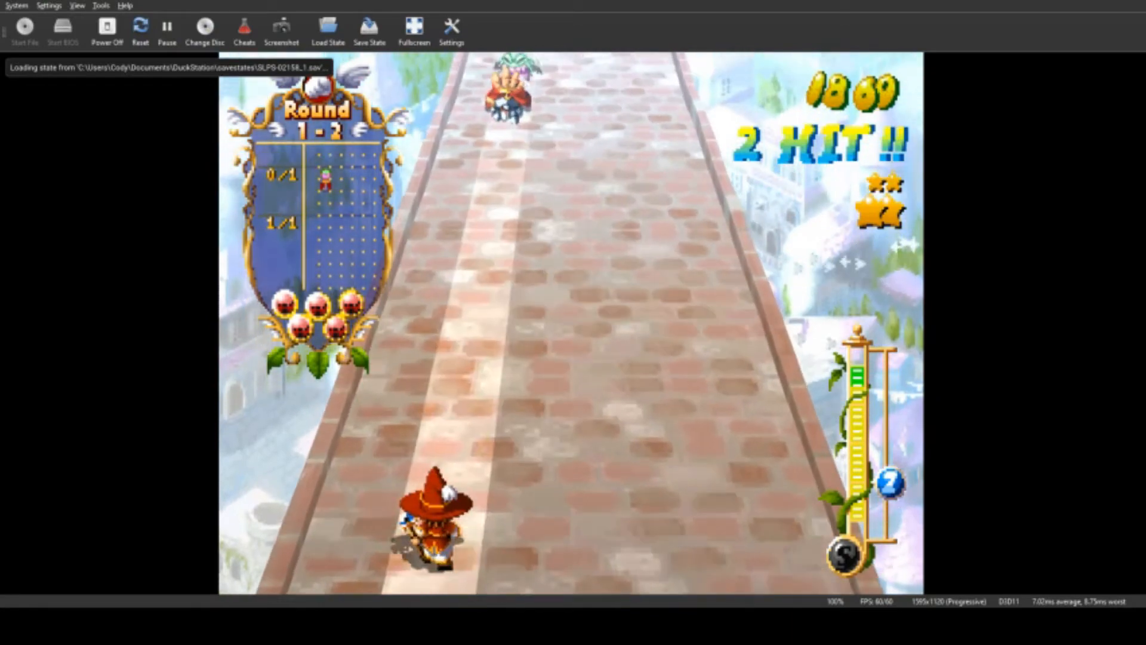
Step: Reach Round 1-3, load state after the Continue screen, and save a fresh state at its start
left_click(369, 29)
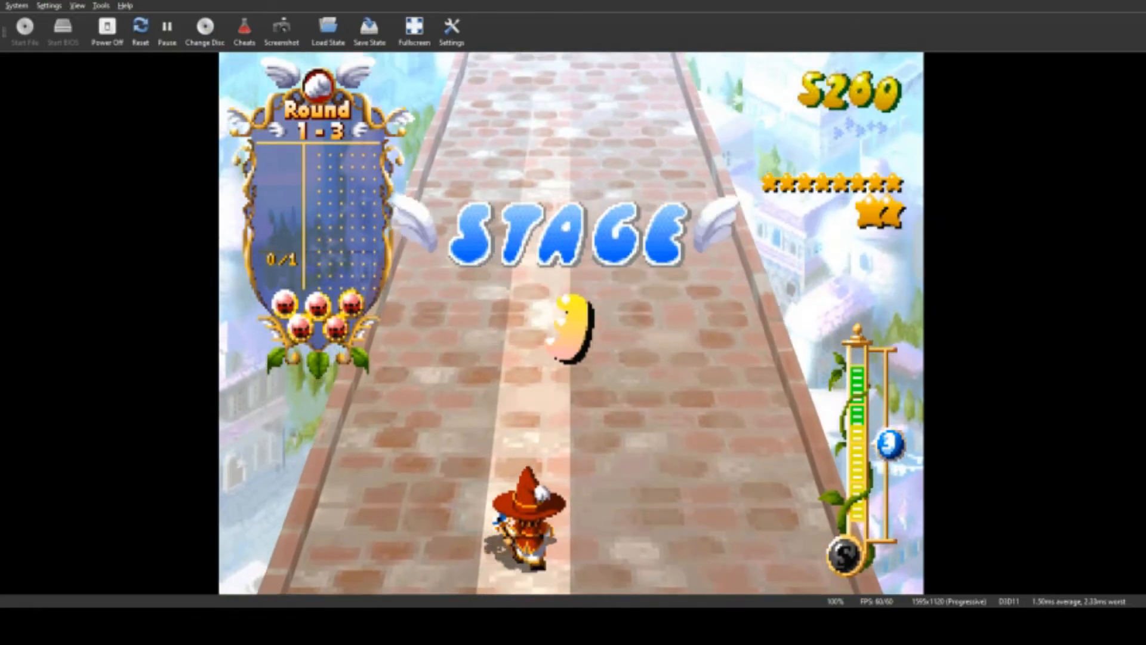
left_click(369, 28)
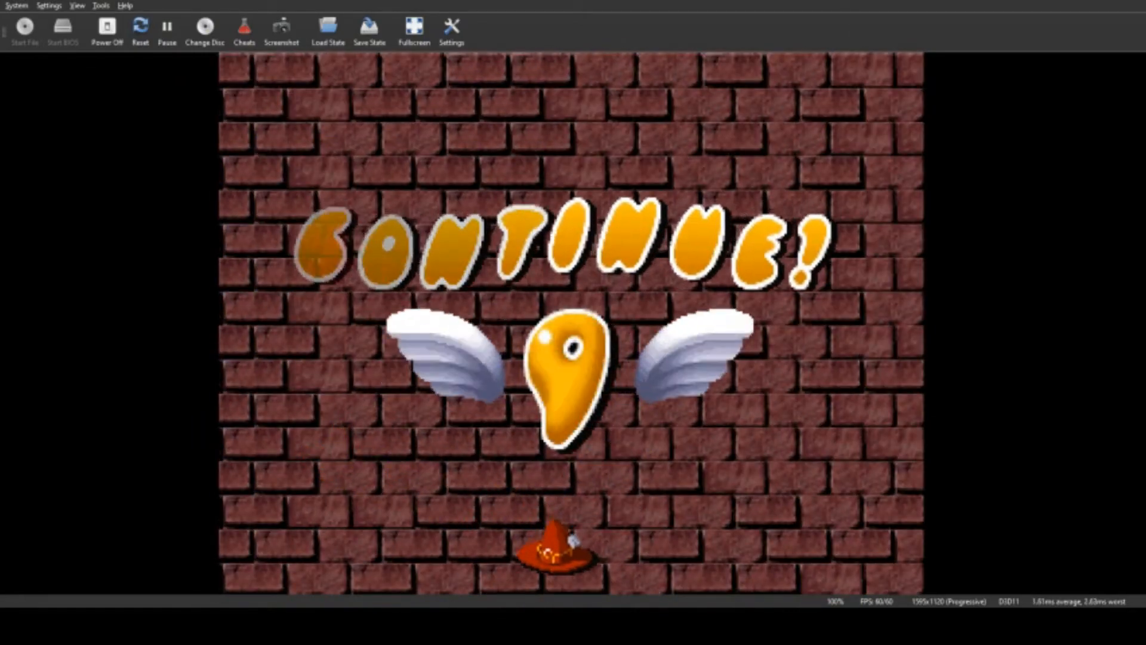
left_click(328, 27)
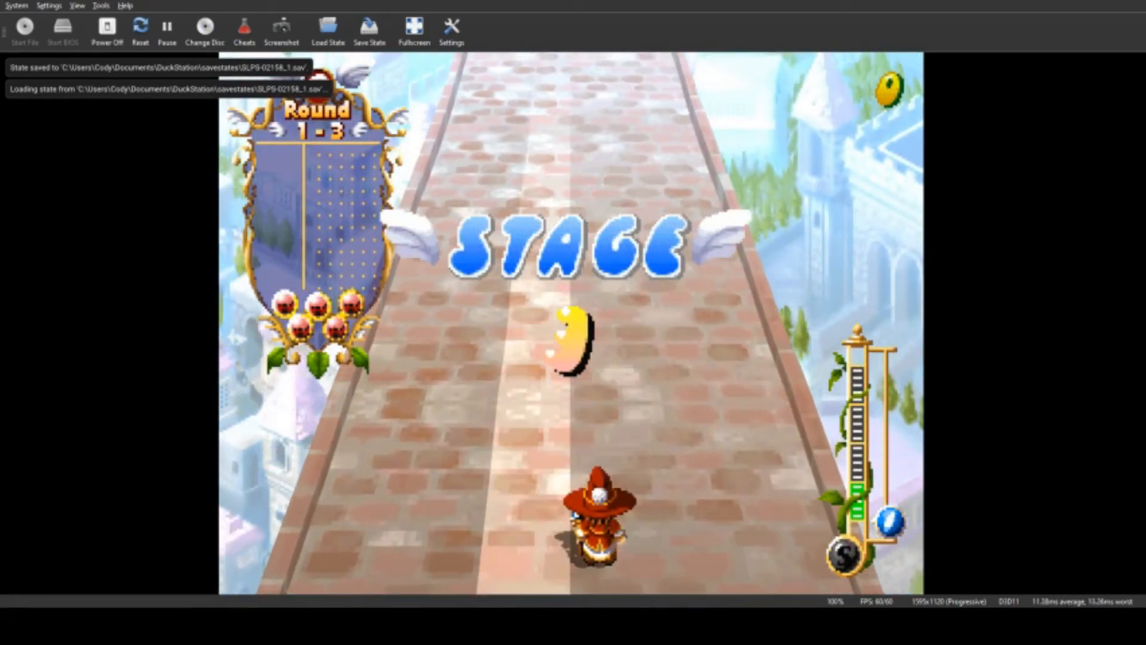
left_click(370, 31)
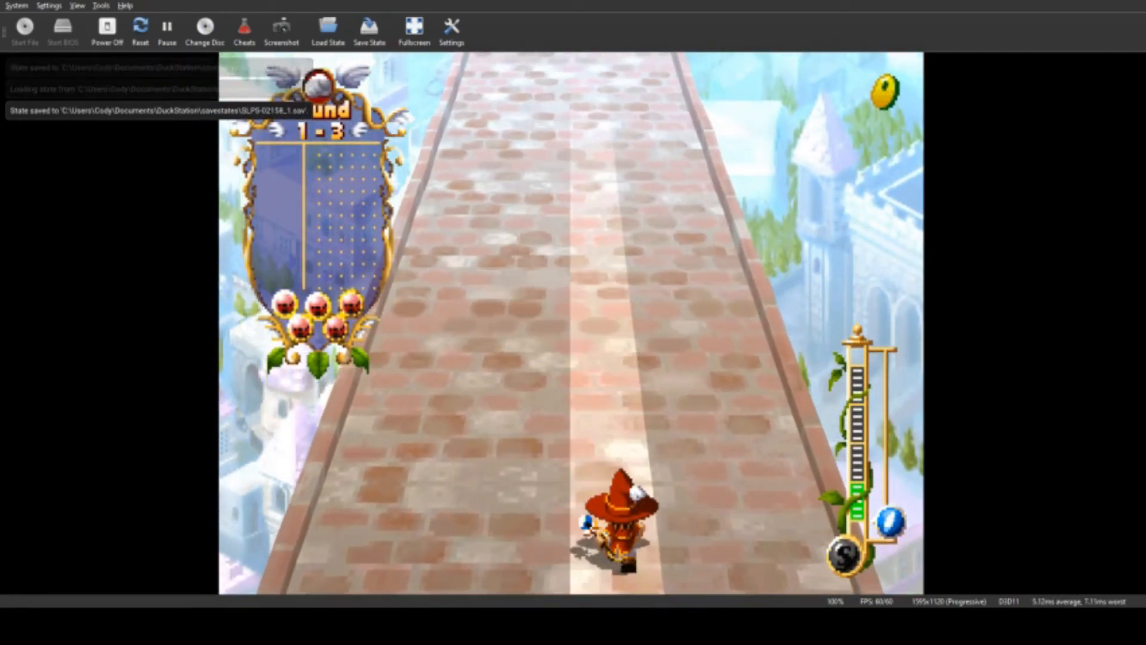